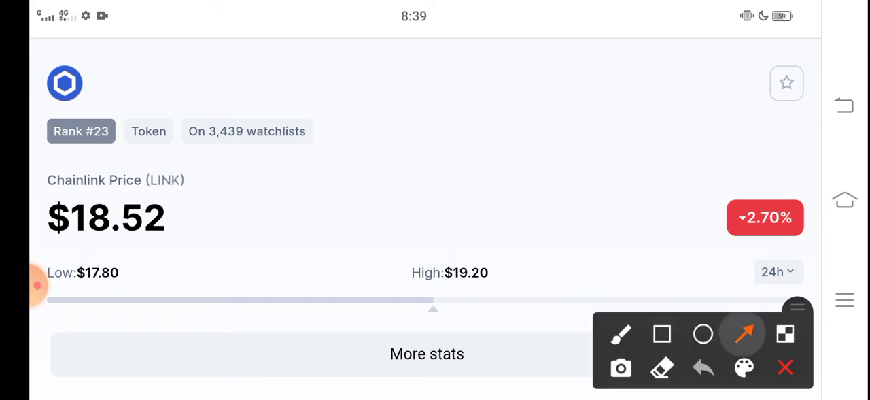
# Draw a red brush-tool support line across the right side of the LINK chart near 18.30
pyautogui.moveTo(533, 148); pyautogui.dragTo(470, 261)
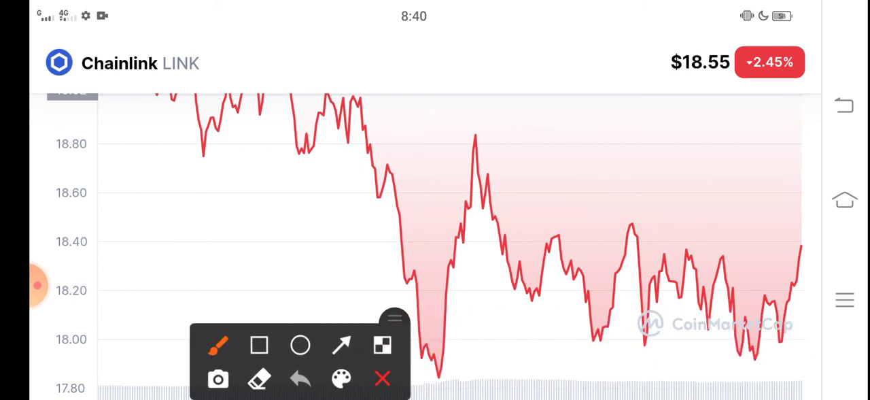
pyautogui.moveTo(694, 263); pyautogui.dragTo(818, 247)
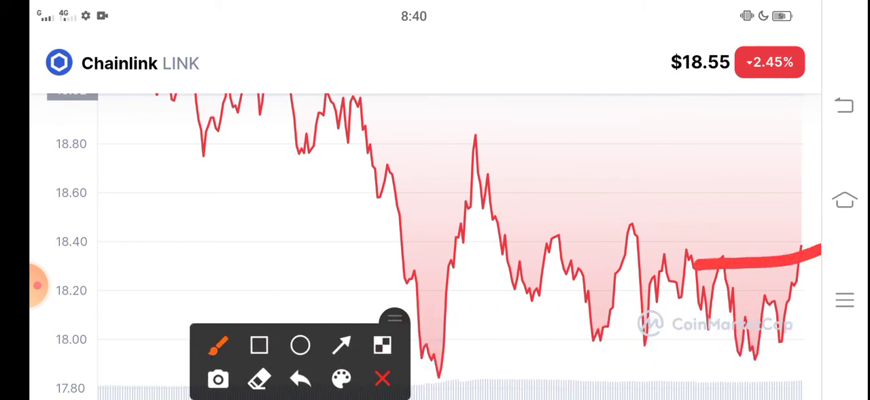